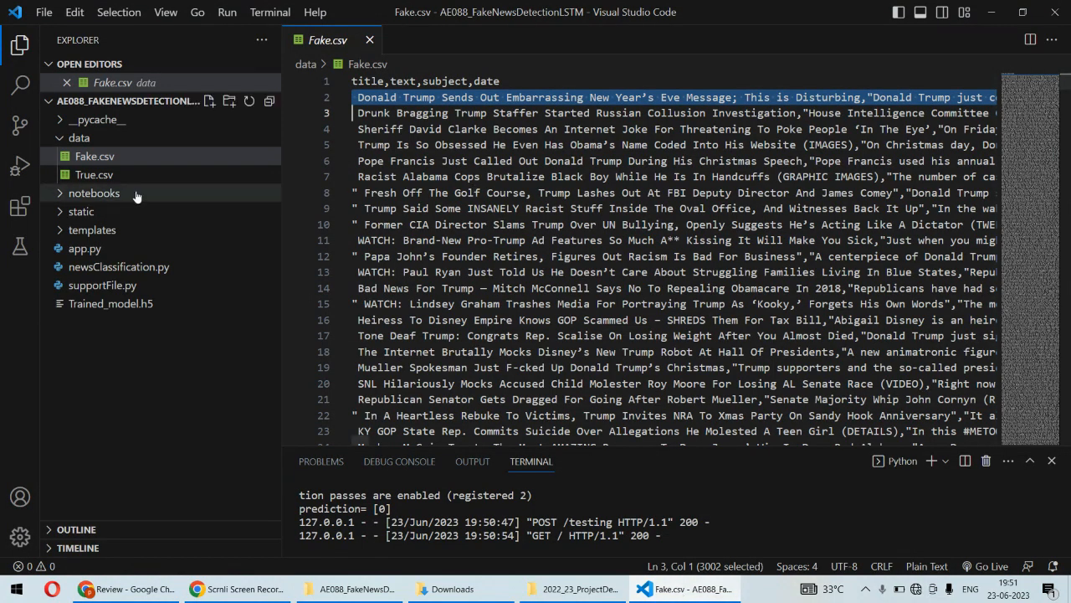
Open app.py from the Explorer to show the Flask login route.
left_click(84, 248)
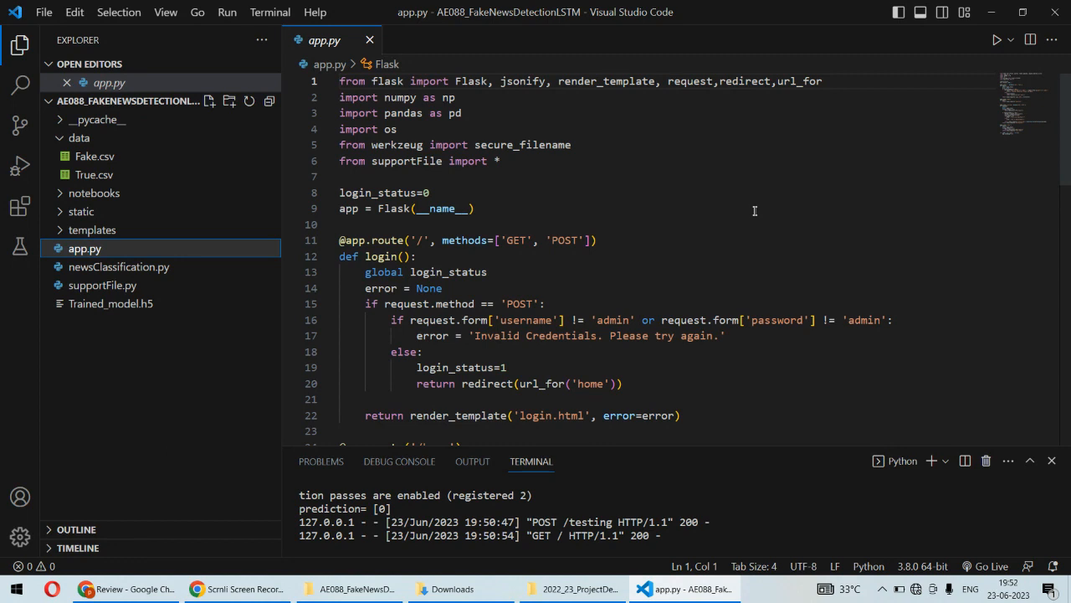
left_click(94, 156)
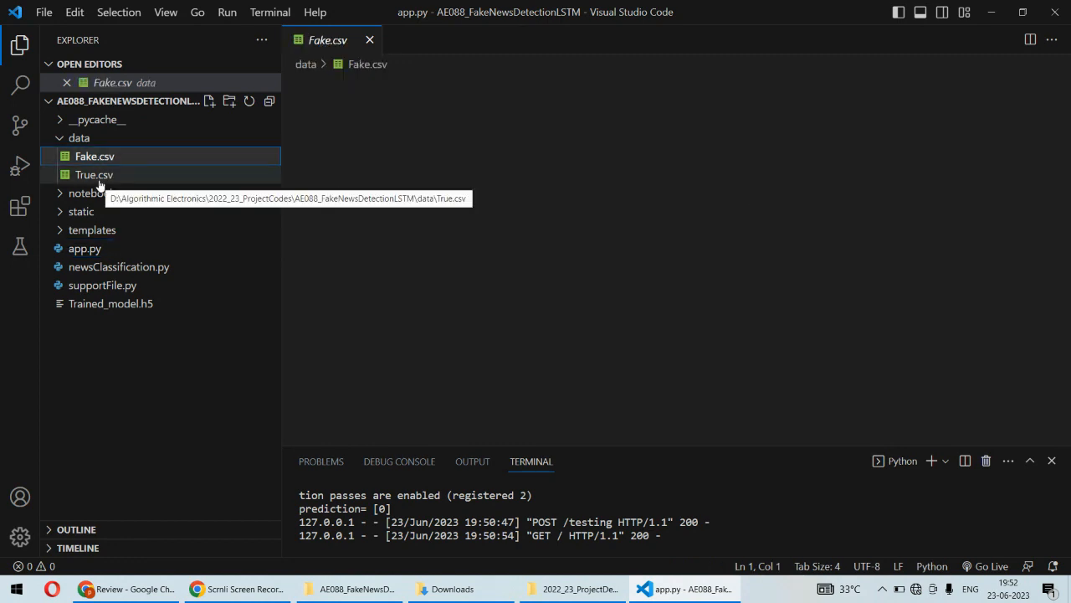
left_click(94, 175)
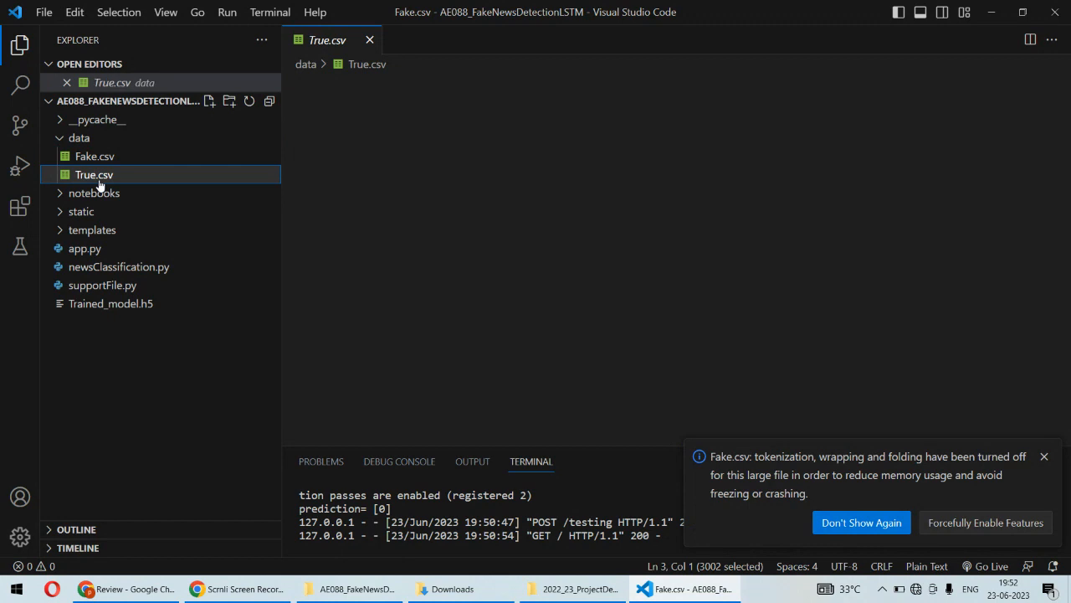
double_click(94, 174)
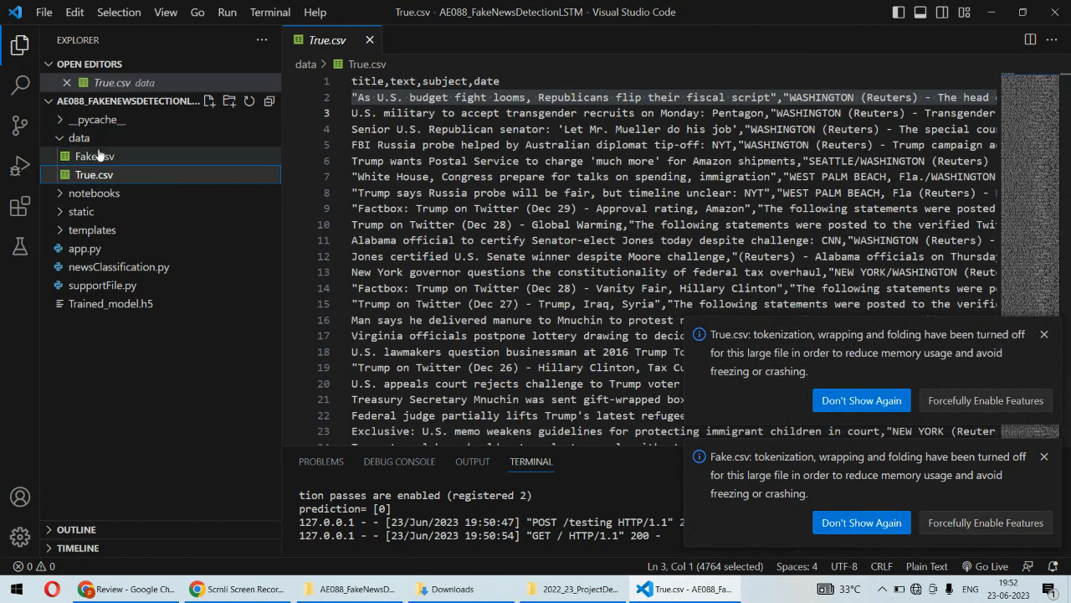
left_click(94, 155)
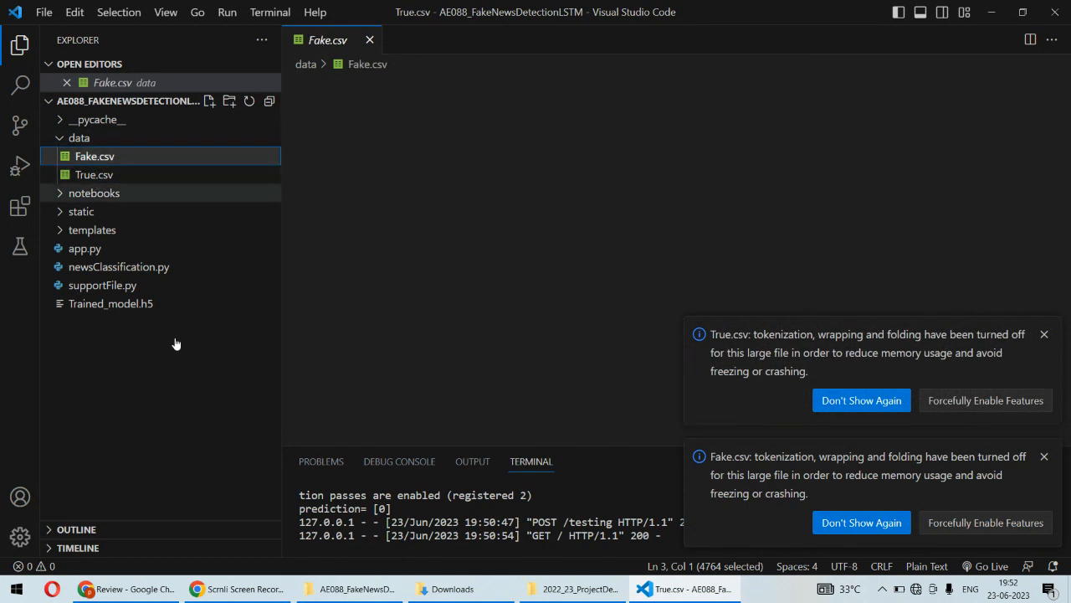
left_click(94, 156)
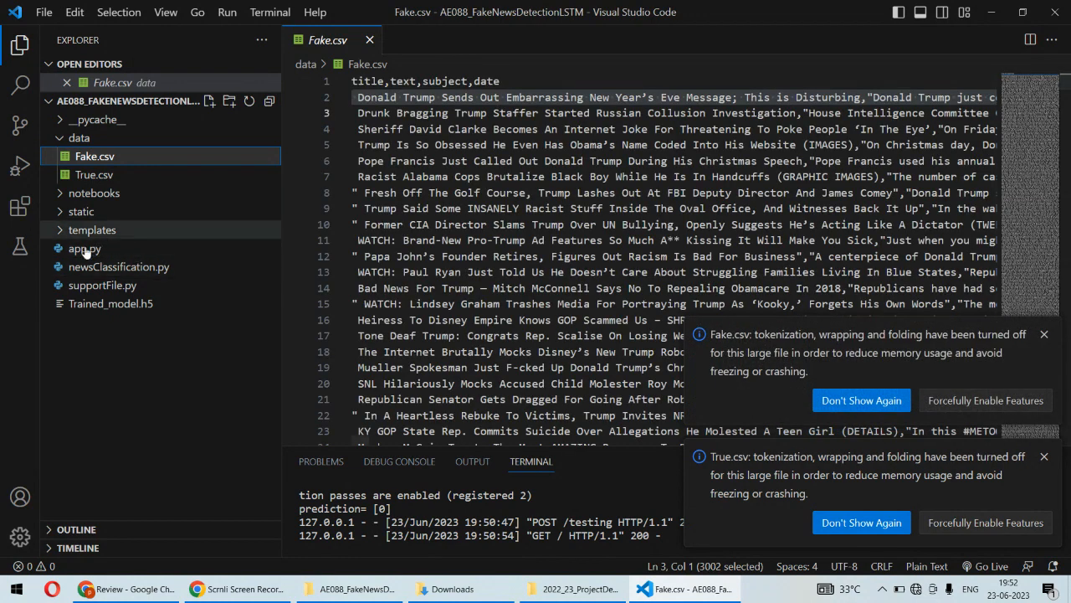
left_click(84, 248)
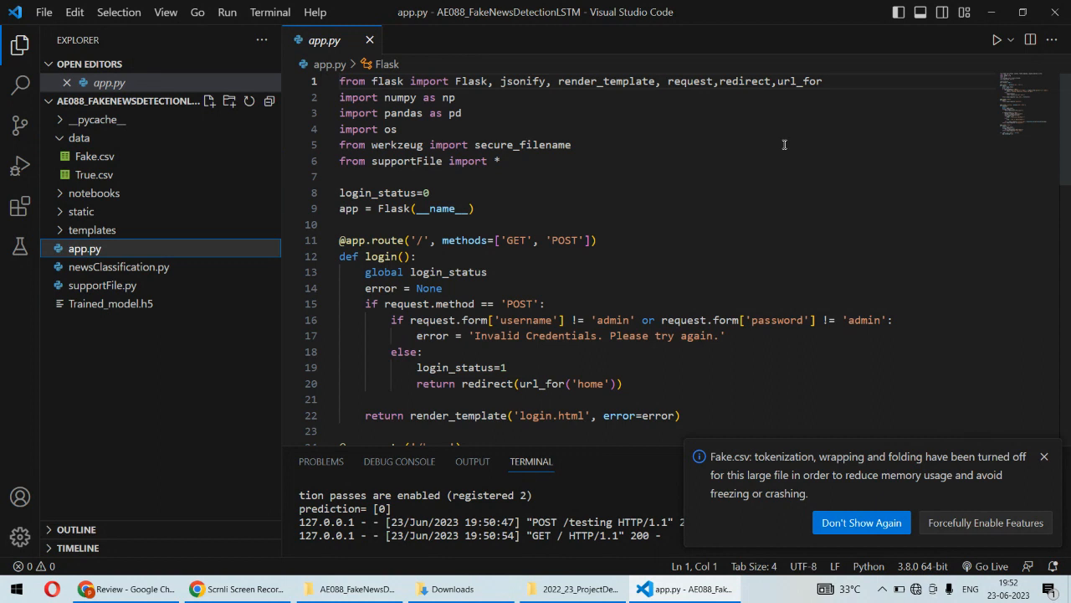
left_click(1044, 455)
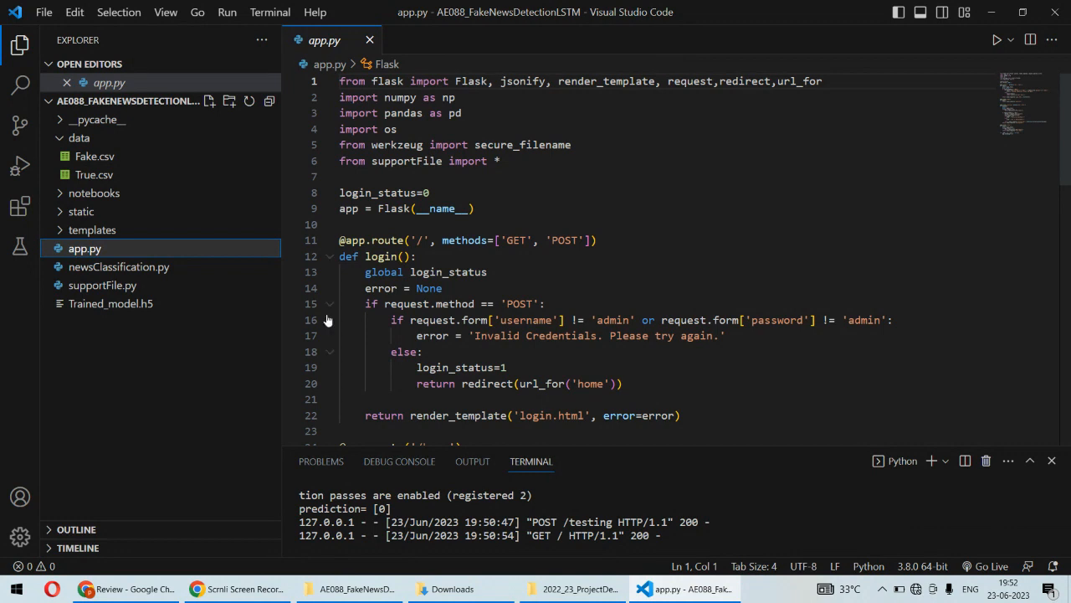
left_click(87, 589)
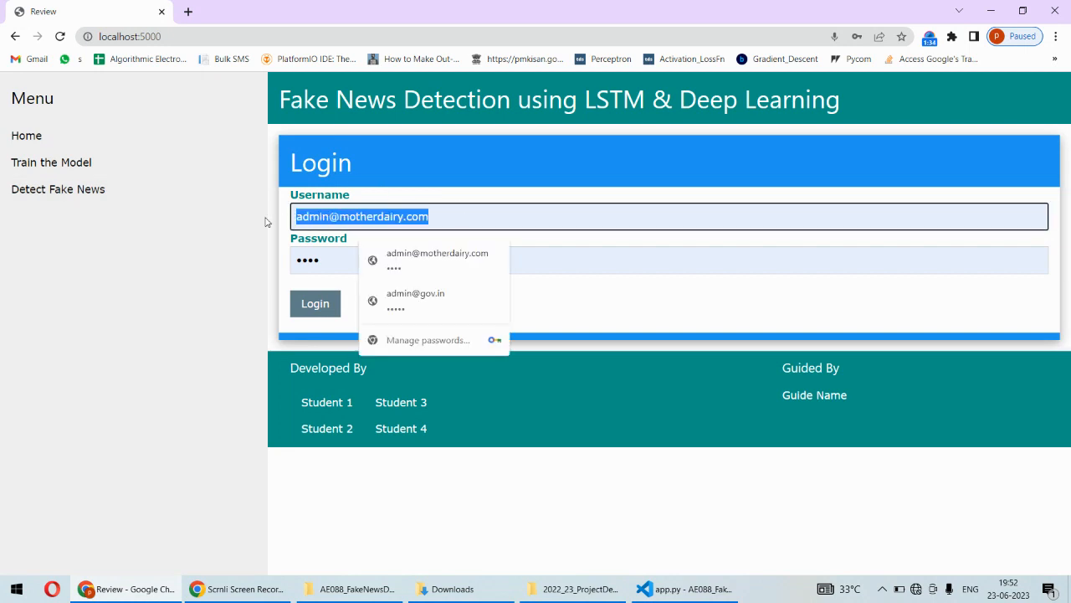
Log in to the Fake News Detection app as admin and reach the home page.
type("admin")
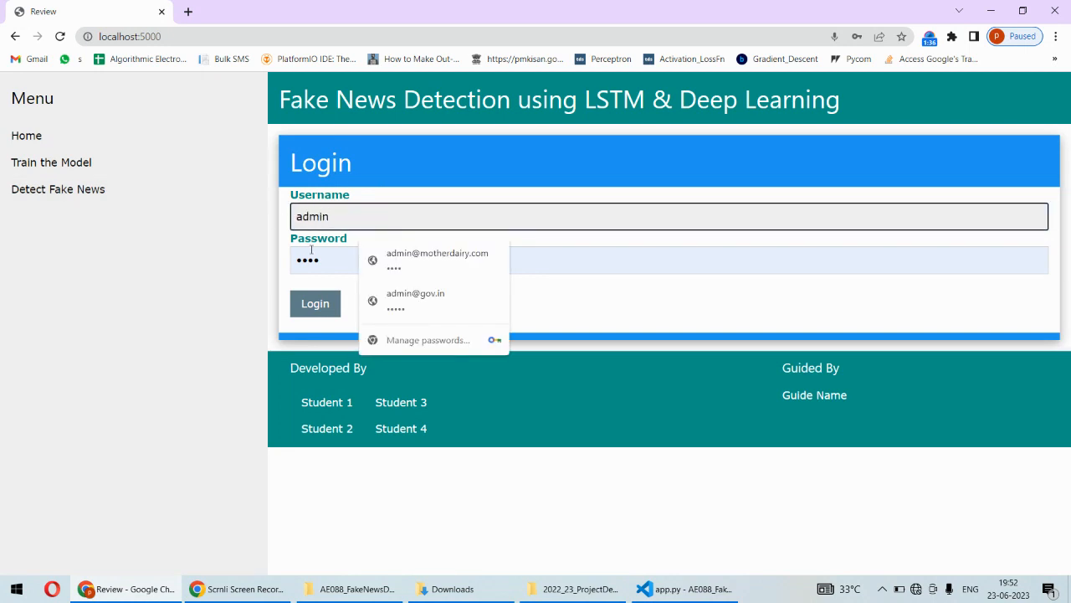
type("•")
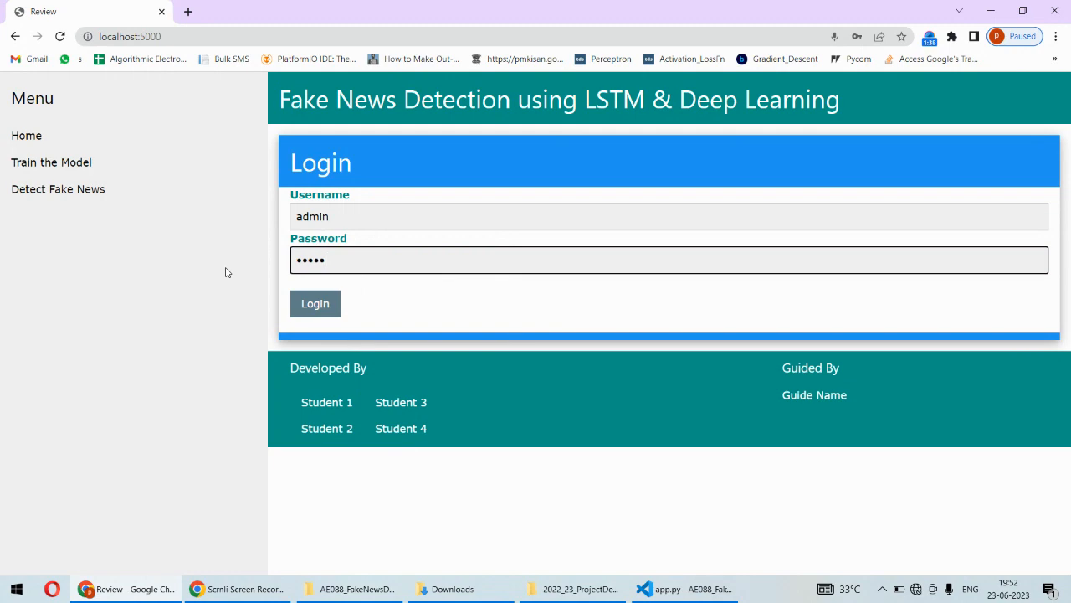
left_click(314, 303)
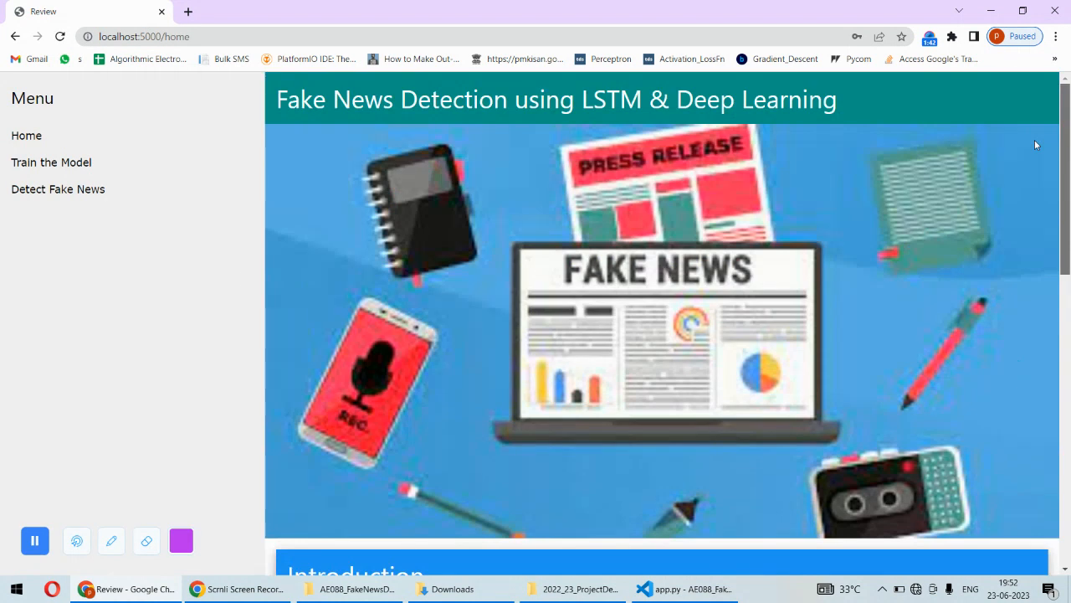
mouse_move(215, 209)
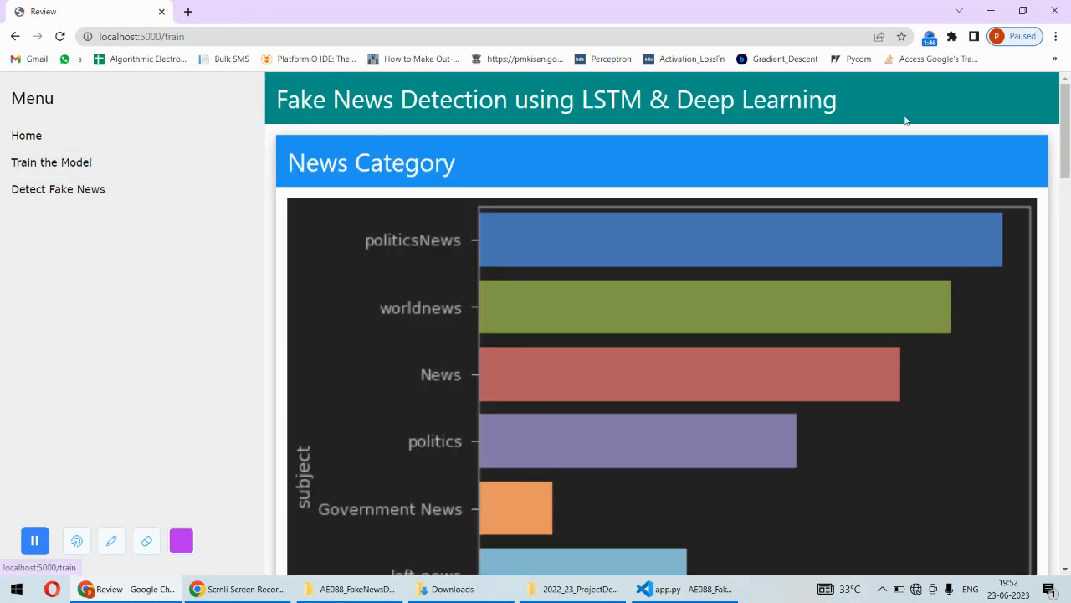
Scroll through the training results: news category chart, isfake counts and confusion matrix.
scroll("down", 3)
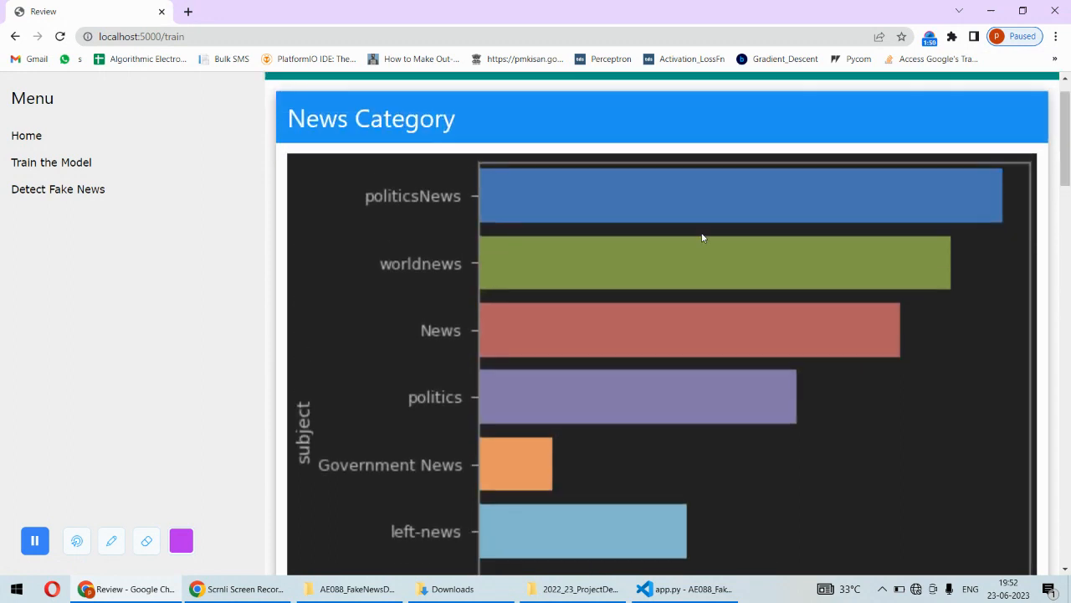
mouse_move(418, 272)
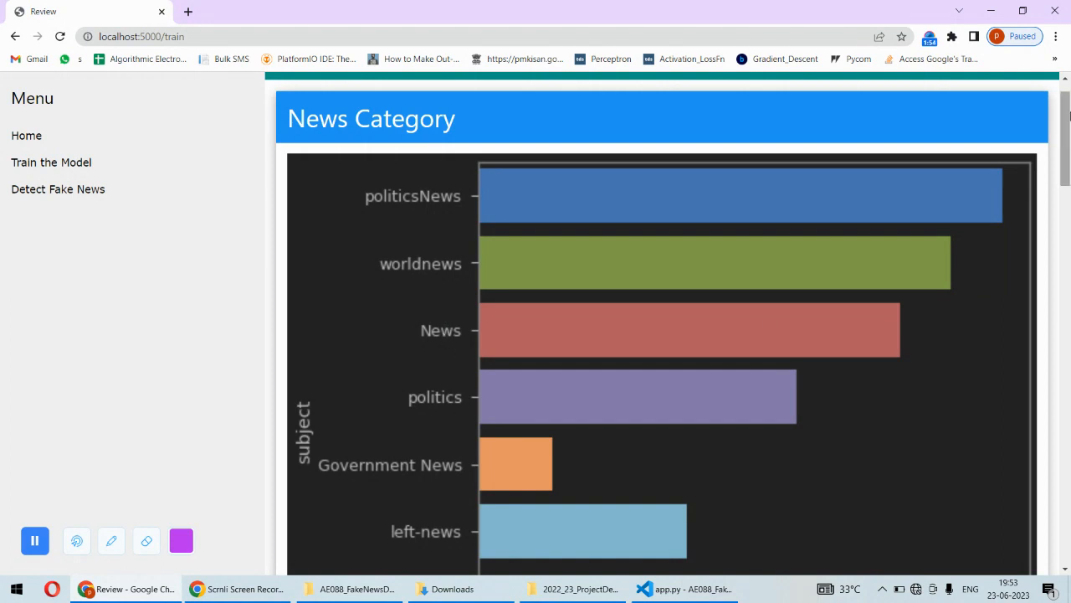
scroll("down", 3)
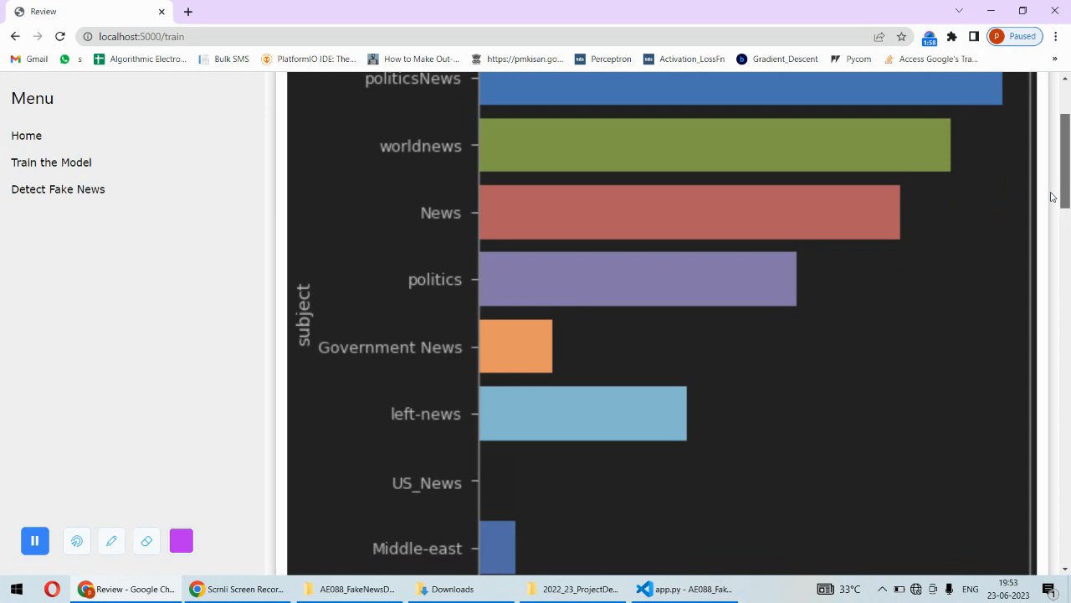
scroll("down", 3)
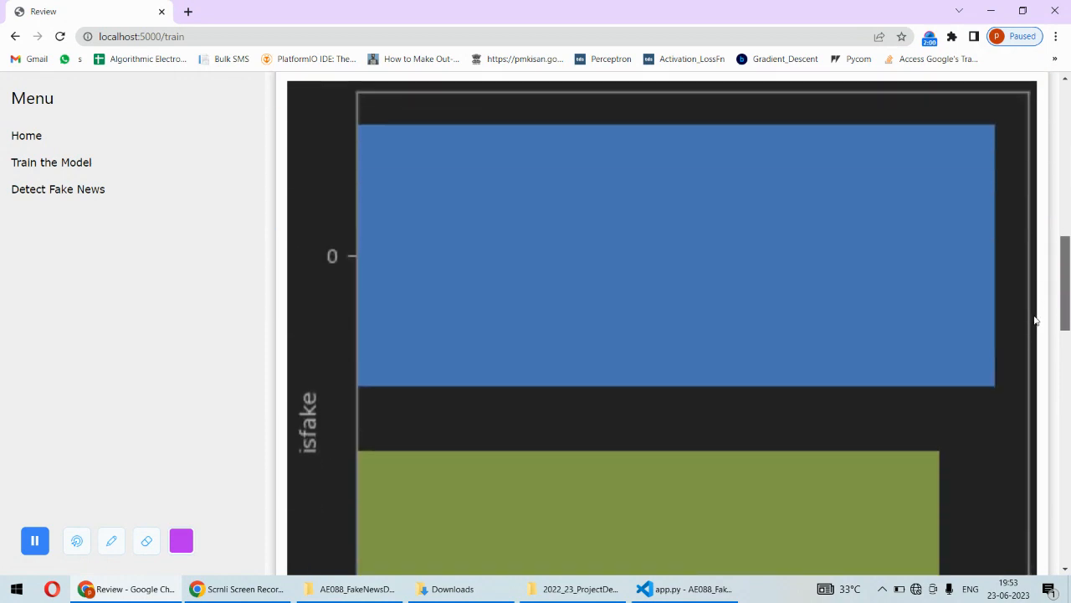
scroll("down", 3)
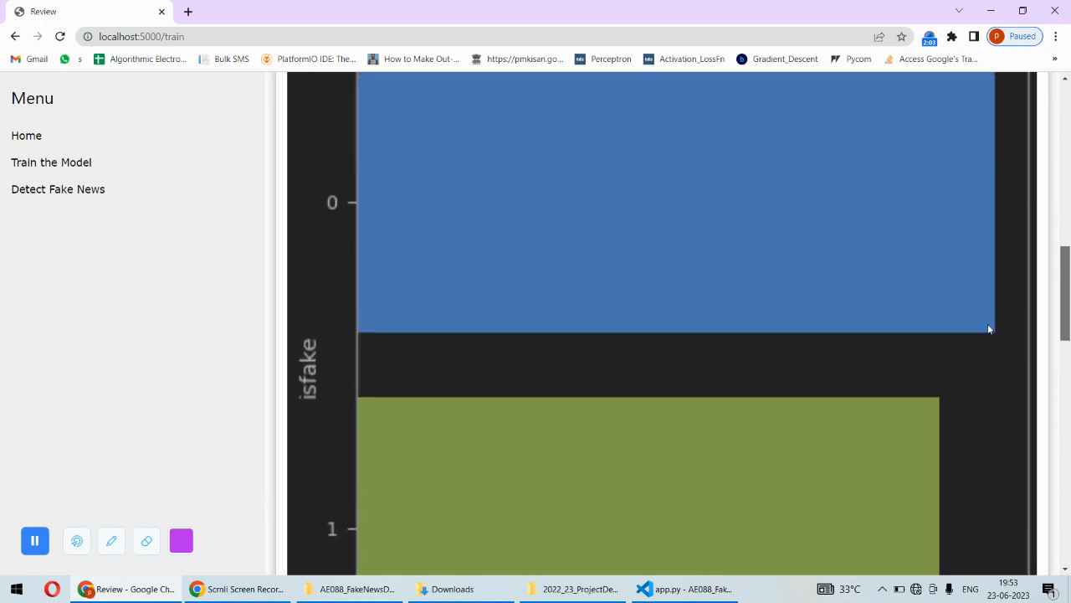
scroll("down", 3)
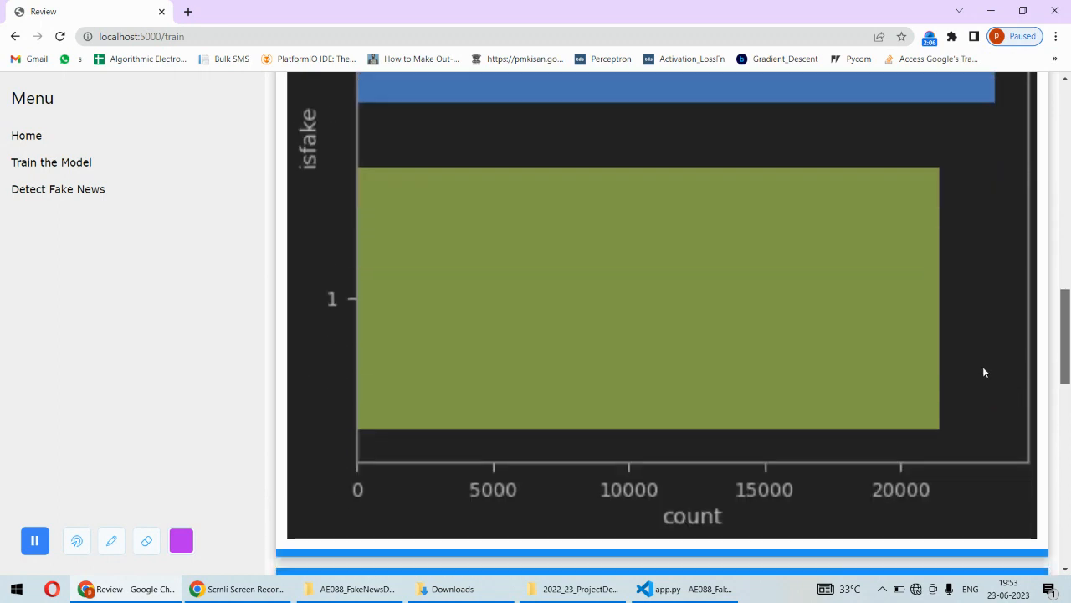
scroll("down", 3)
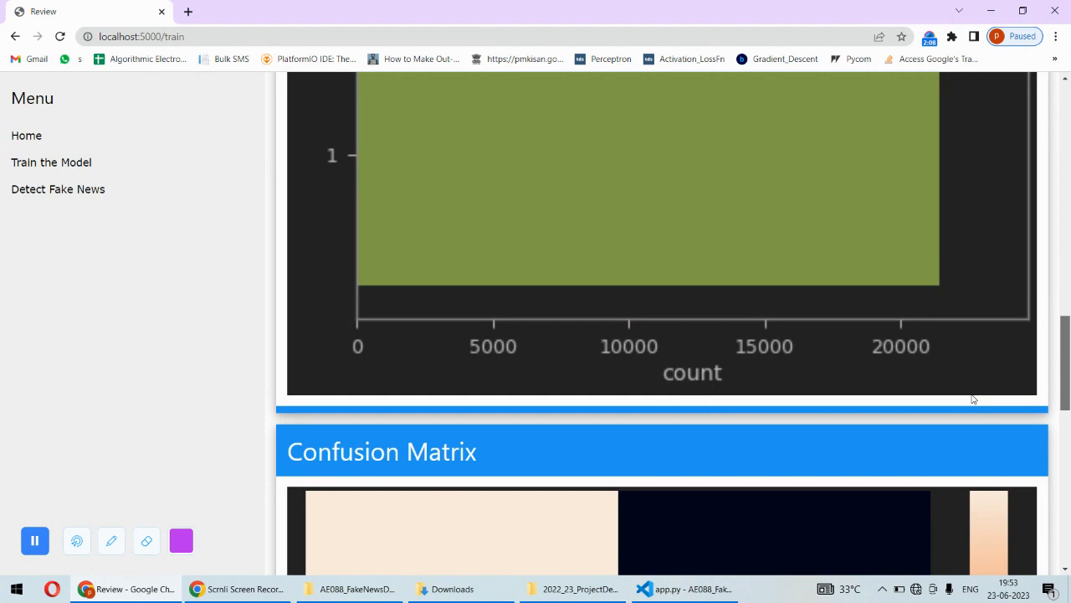
scroll("down", 3)
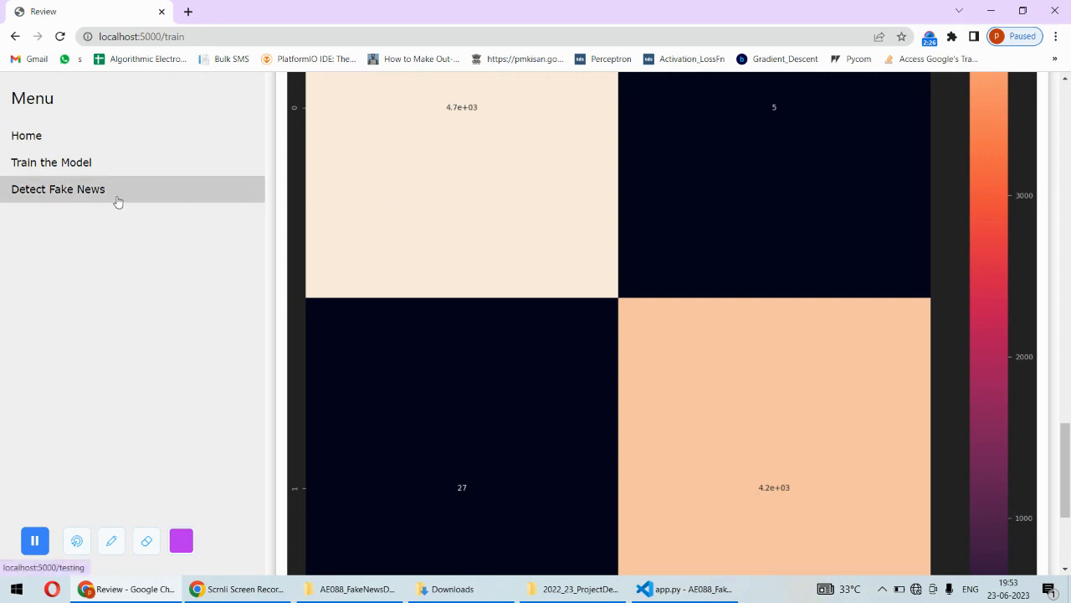
Paste an article copied from Fake.csv into Detect Fake News and get a fake-news prediction.
left_click(56, 188)
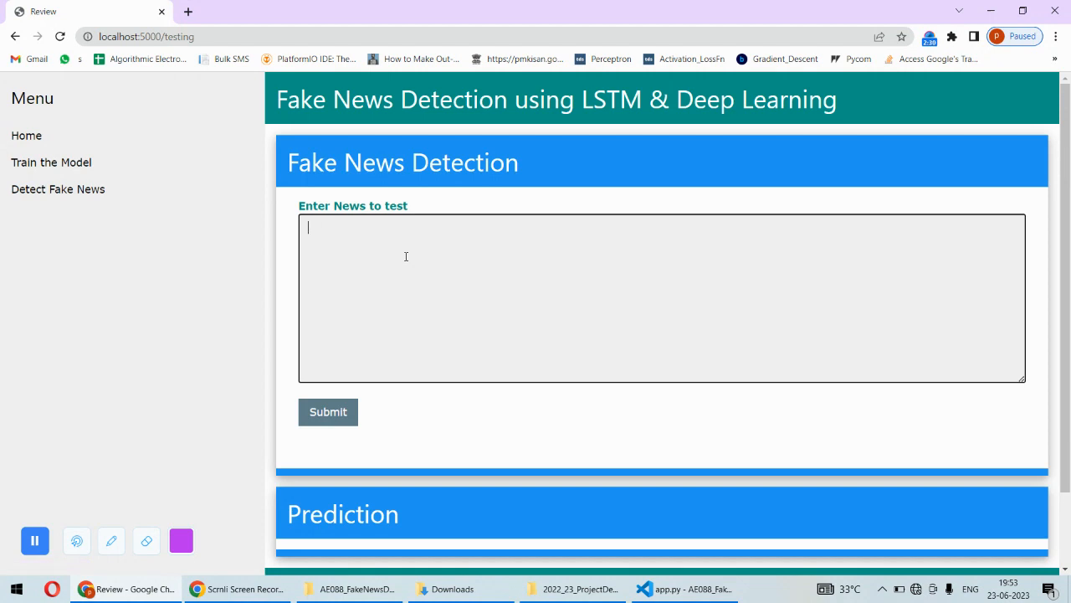
mouse_move(572, 495)
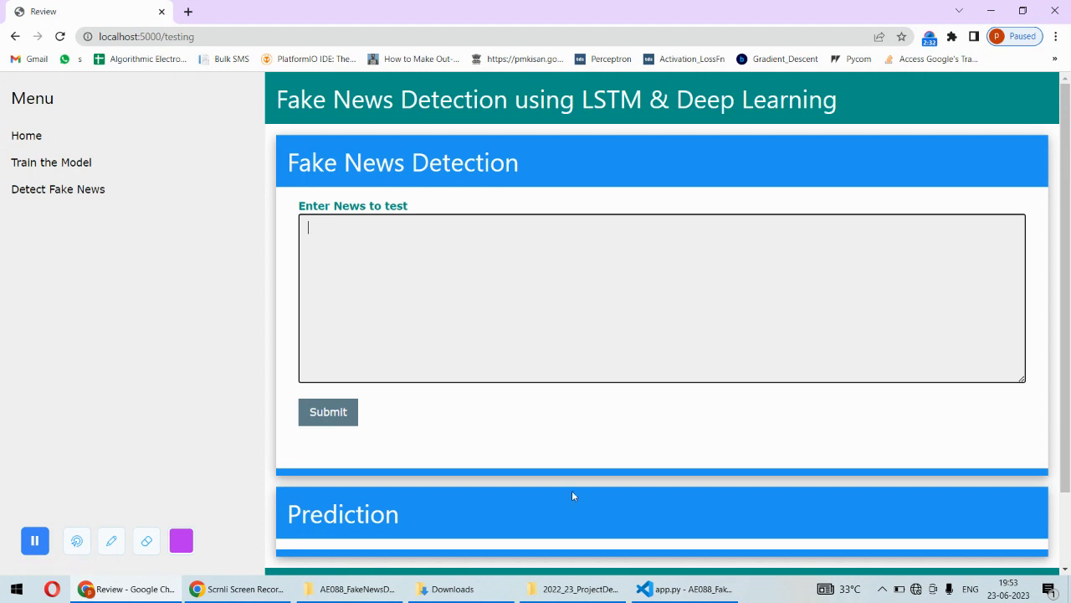
left_click(682, 589)
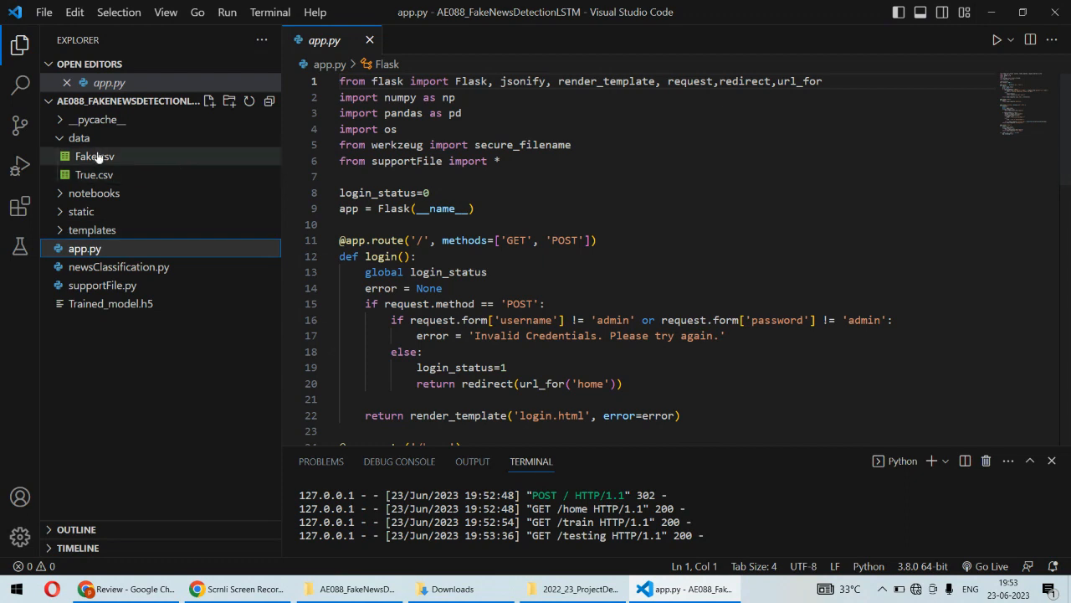
left_click(94, 156)
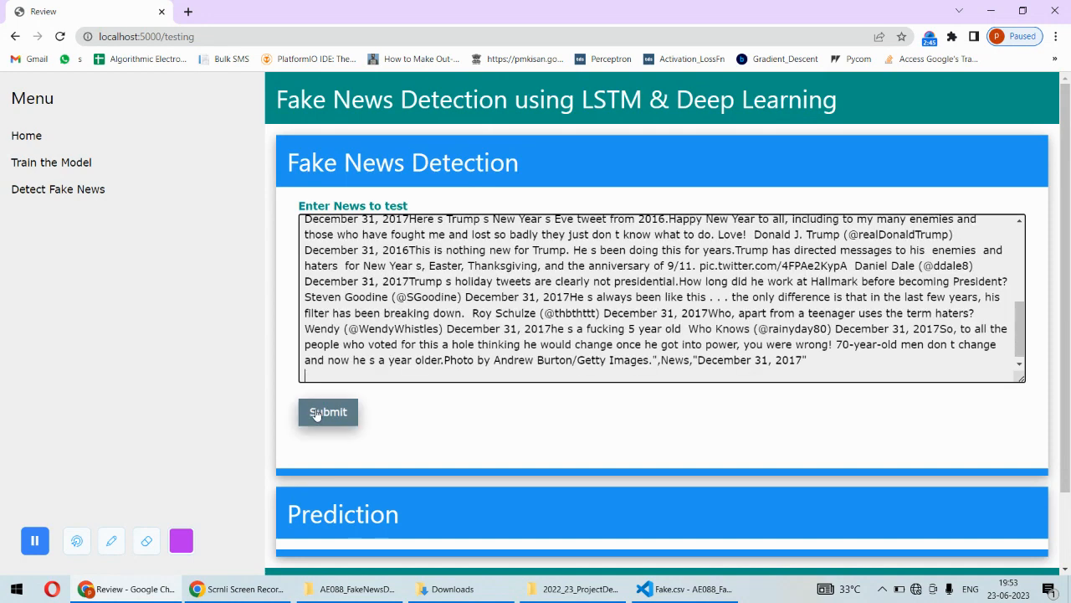
left_click(328, 412)
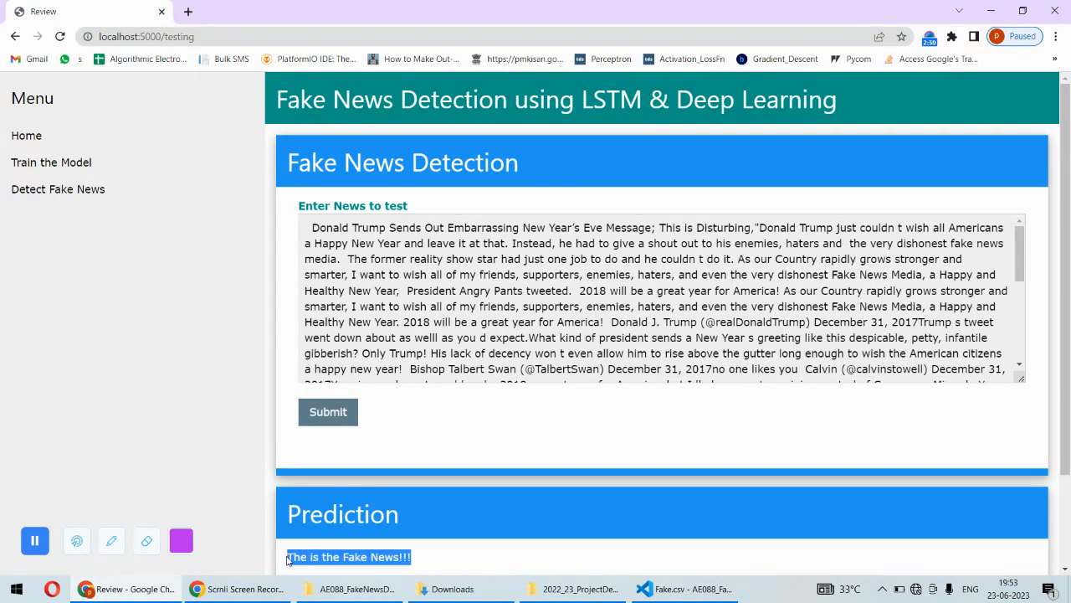
scroll("down", 3)
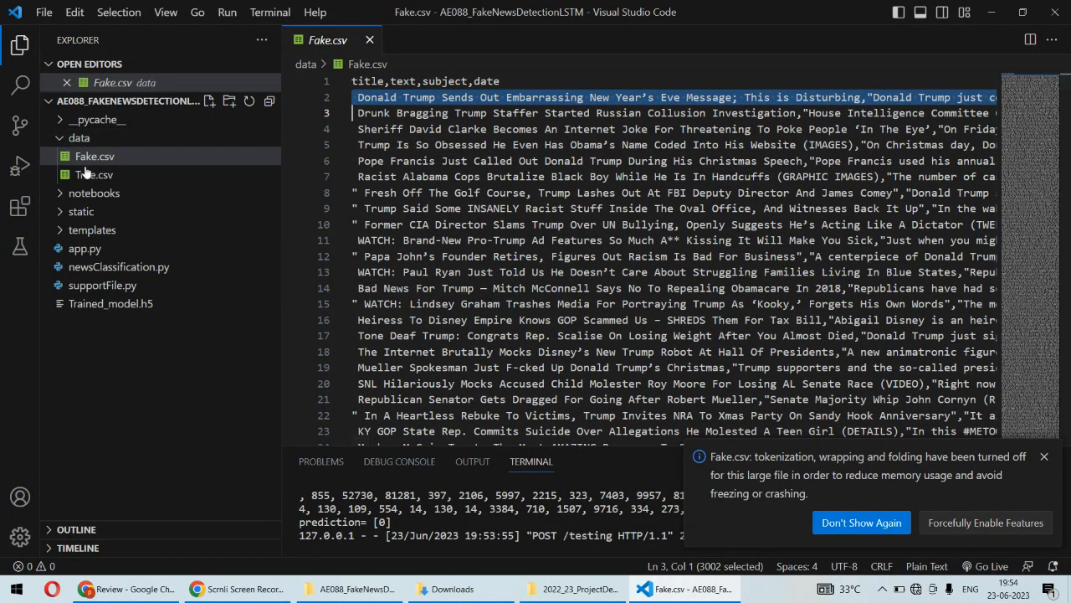
Paste the first Reuters article from True.csv and get a Genuine News prediction.
left_click(94, 174)
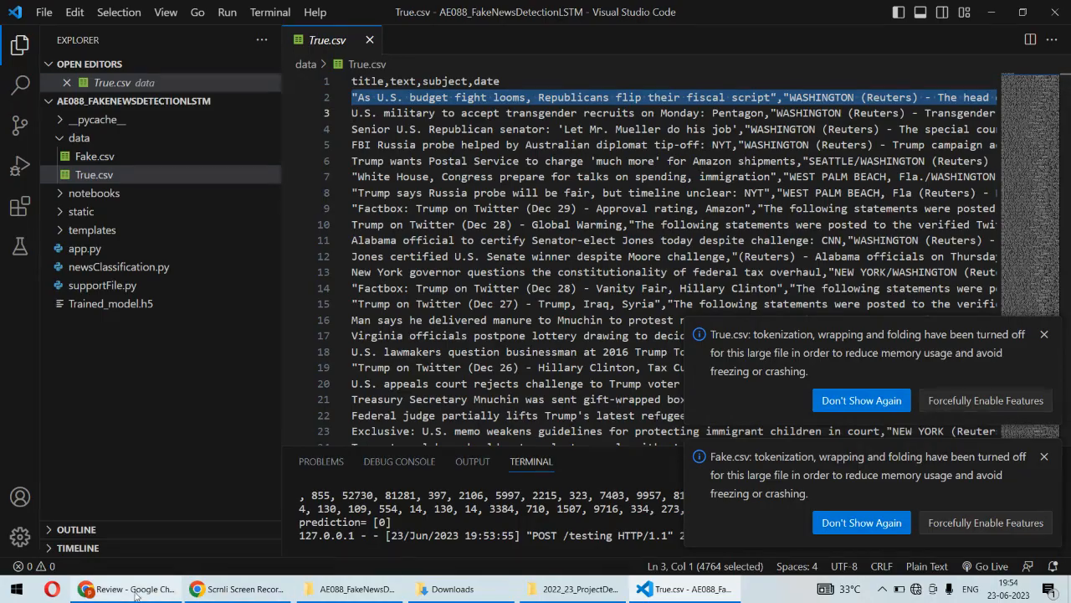
left_click(87, 589)
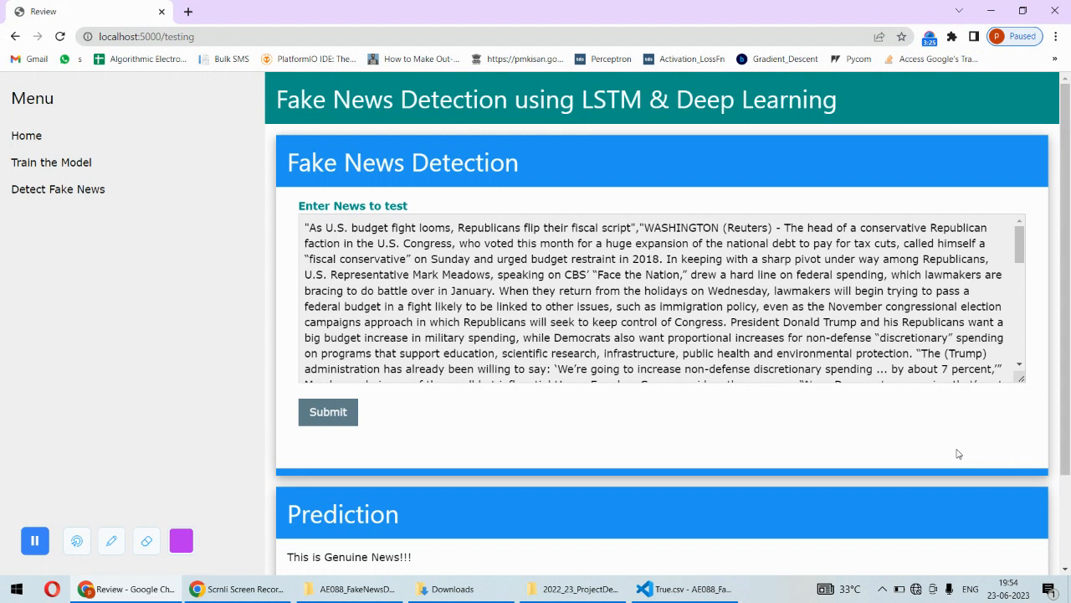
mouse_move(952, 81)
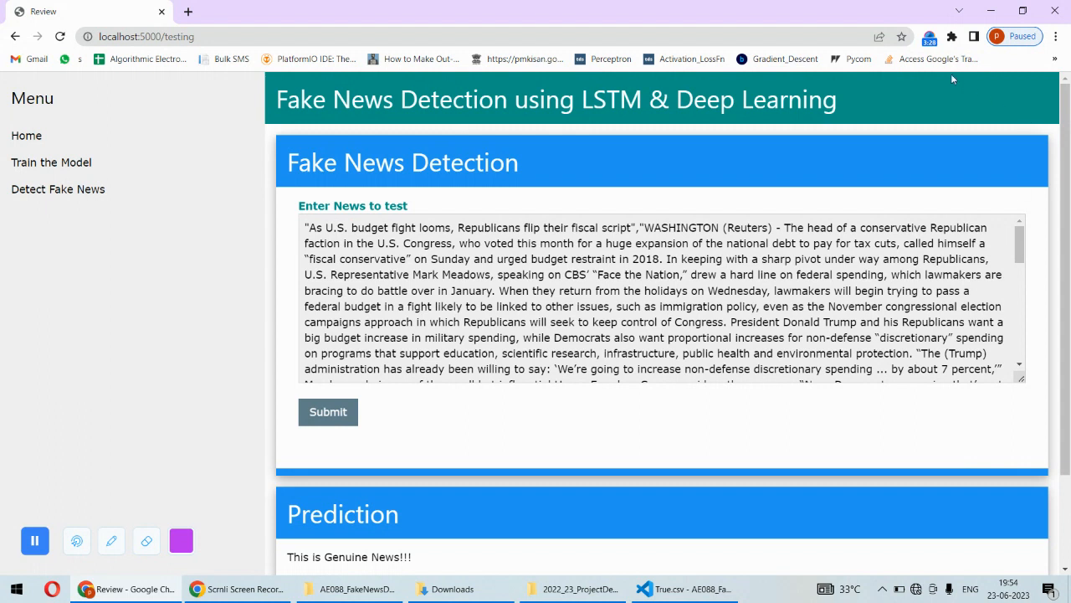